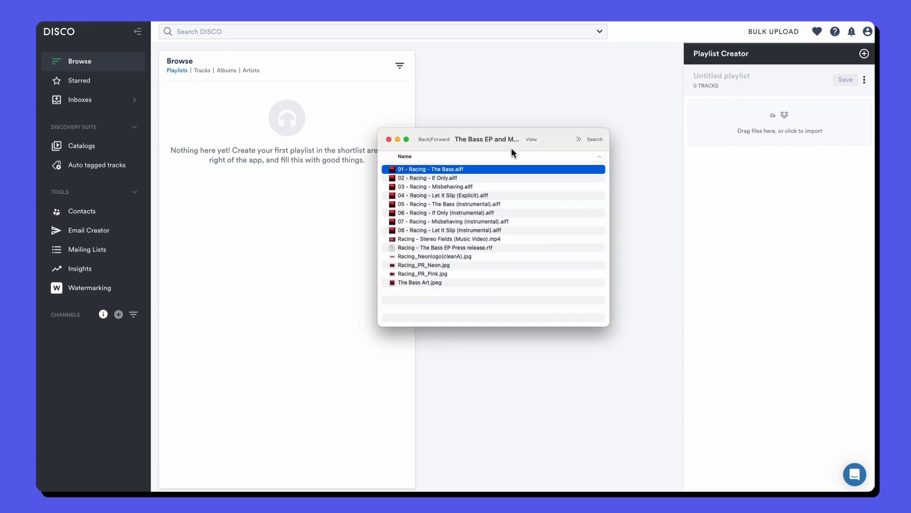
# Step: Select all fourteen EP files in Finder and drop them into the Playlist Creator
pyautogui.press('cmd+a')
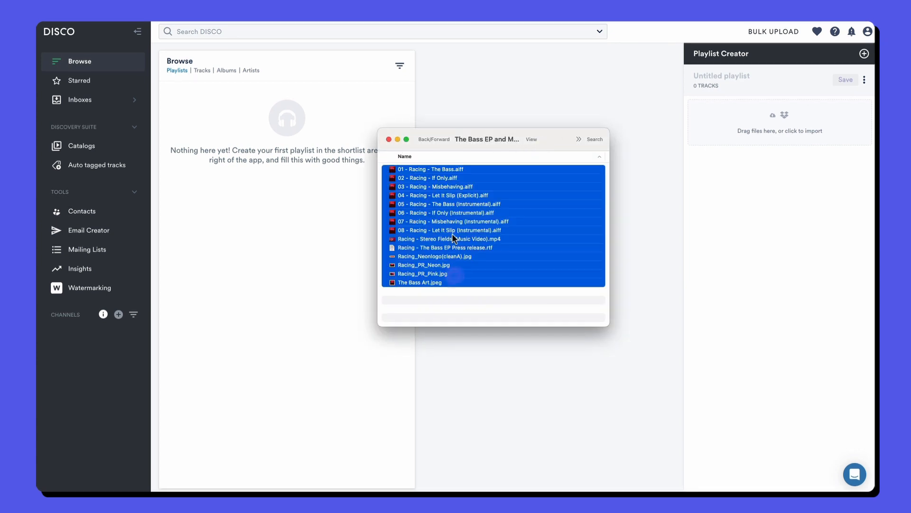
pyautogui.moveTo(453, 238); pyautogui.dragTo(780, 125)
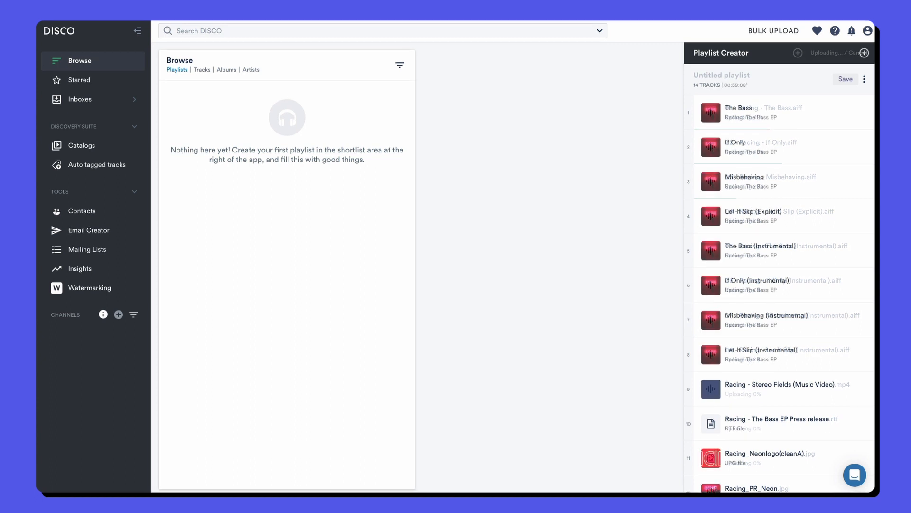
# Step: Show The Bass upload details: AIFF and MP3 formats, upload date, original filename
pyautogui.click(77, 80)
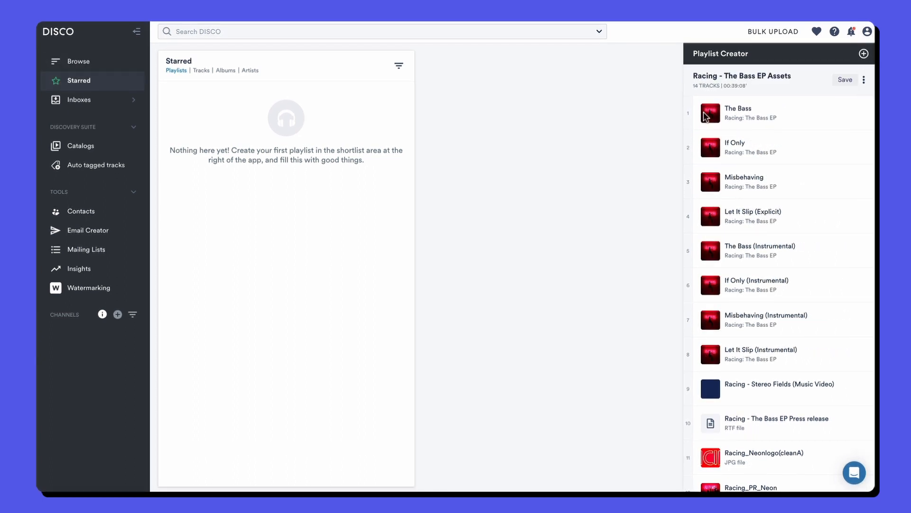
pyautogui.click(710, 113)
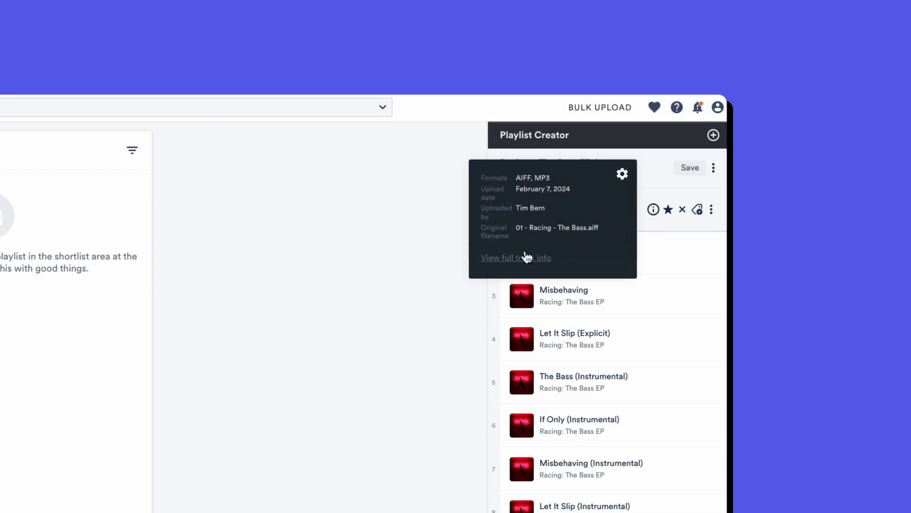
# Step: Show The Bass full track info: artist Racing, album The Bass EP, rock genres
pyautogui.click(515, 258)
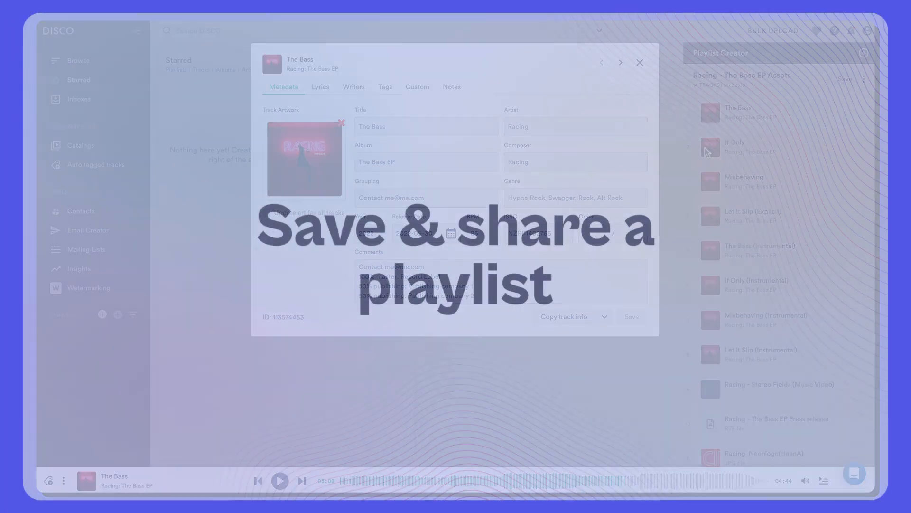
# Step: Close the metadata, save 'Racing - The Bass EP Assets', and open its public link
pyautogui.click(640, 62)
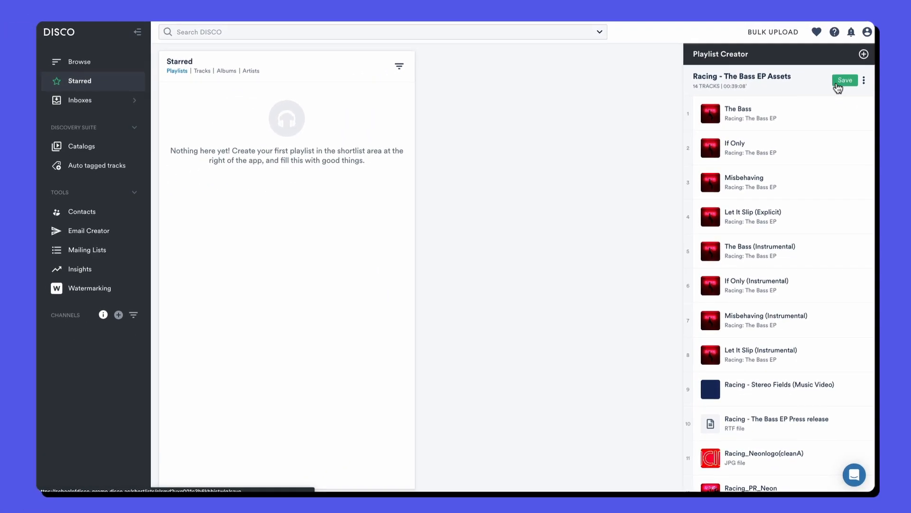
pyautogui.click(845, 79)
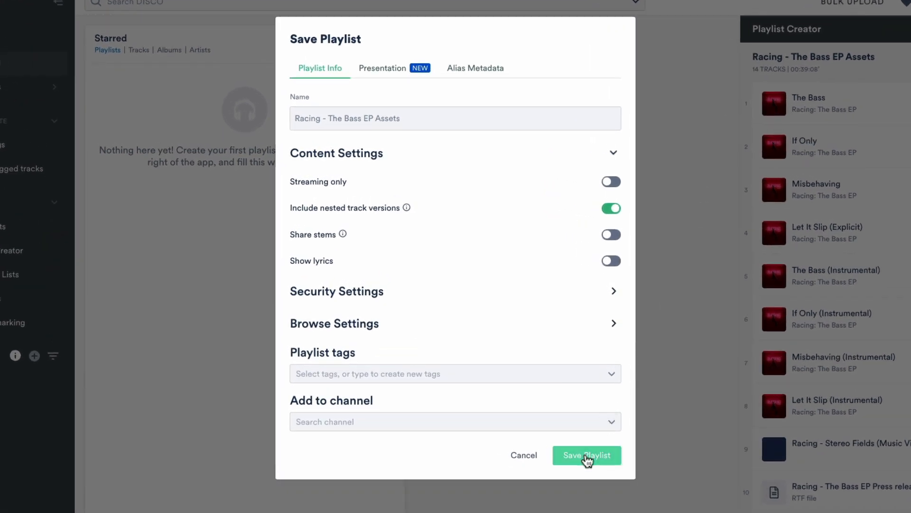
pyautogui.click(586, 455)
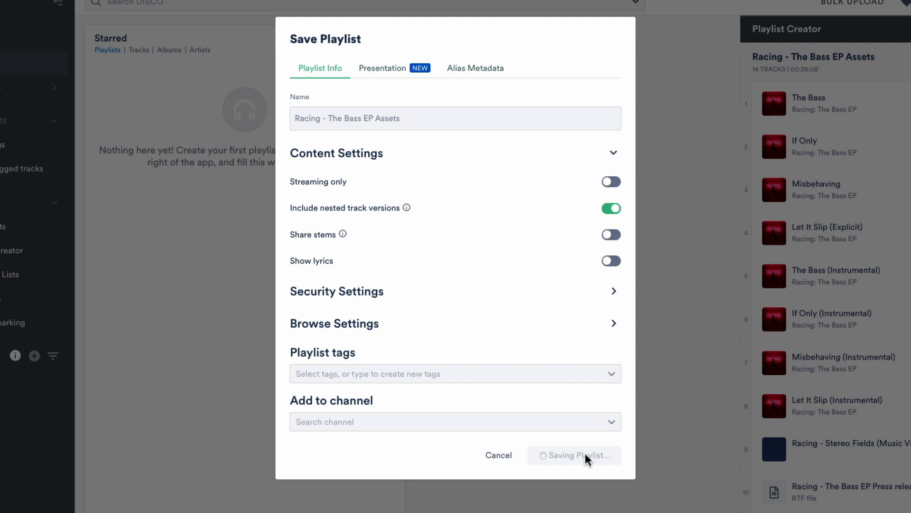
pyautogui.click(573, 456)
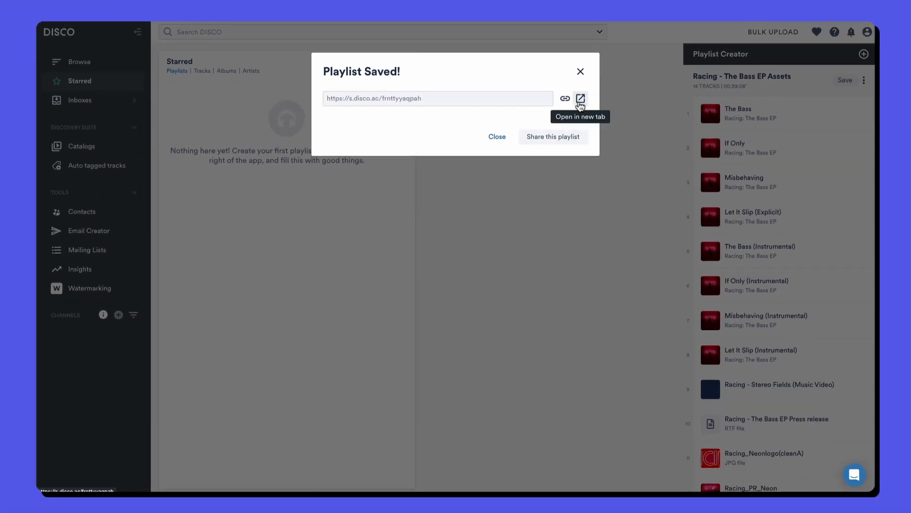
pyautogui.click(580, 98)
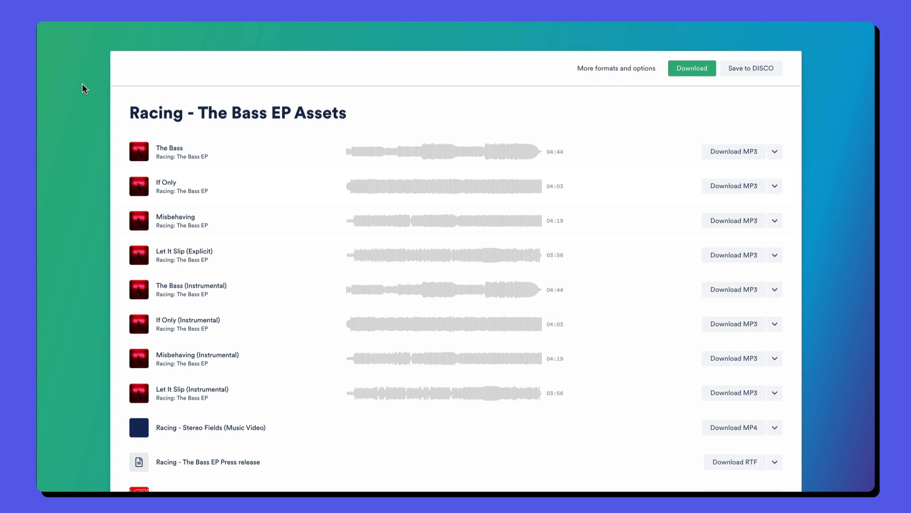
pyautogui.moveTo(122, 132)
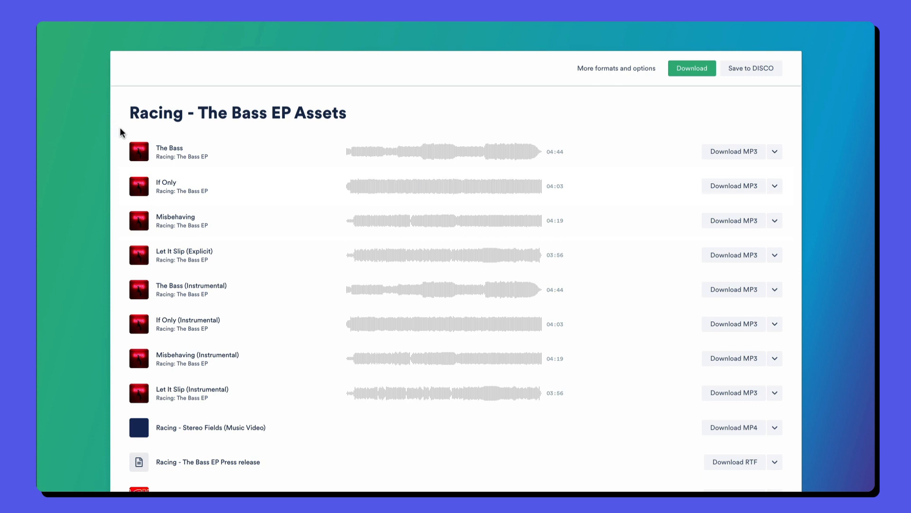
pyautogui.moveTo(139, 152)
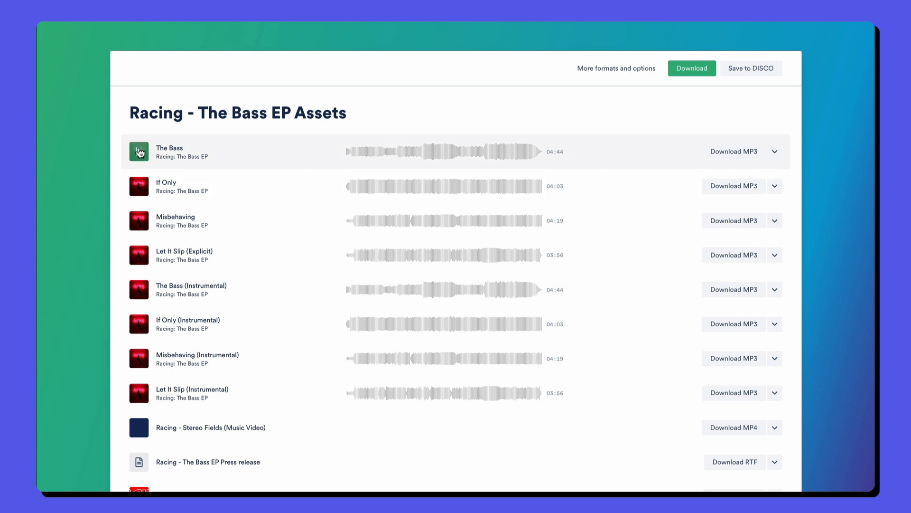
pyautogui.click(138, 151)
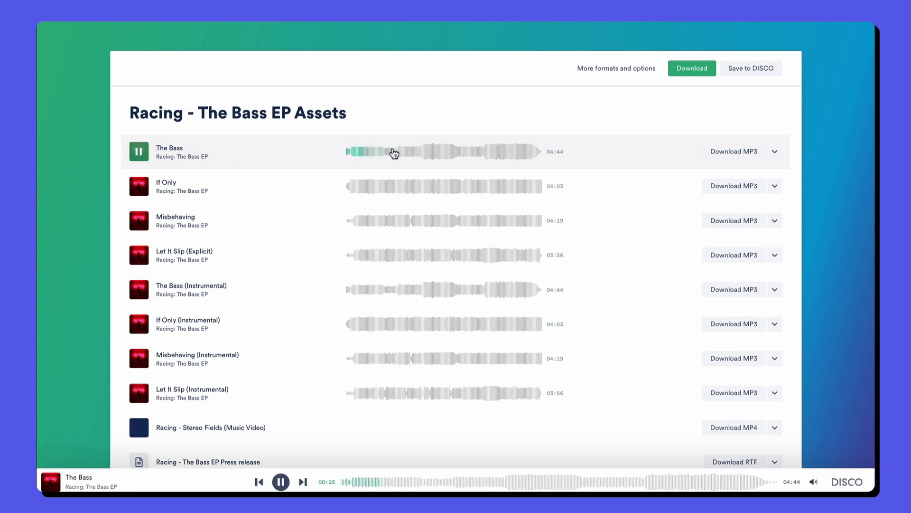
pyautogui.scroll(-3)
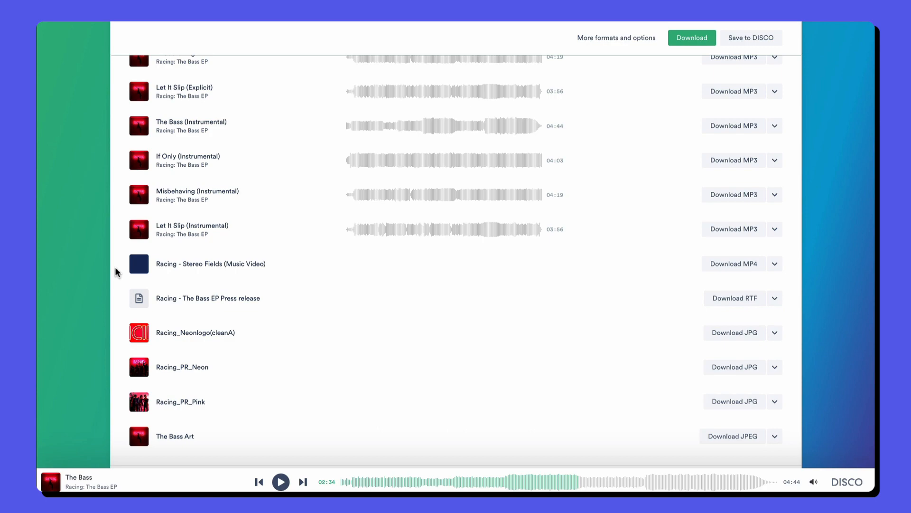
pyautogui.click(138, 264)
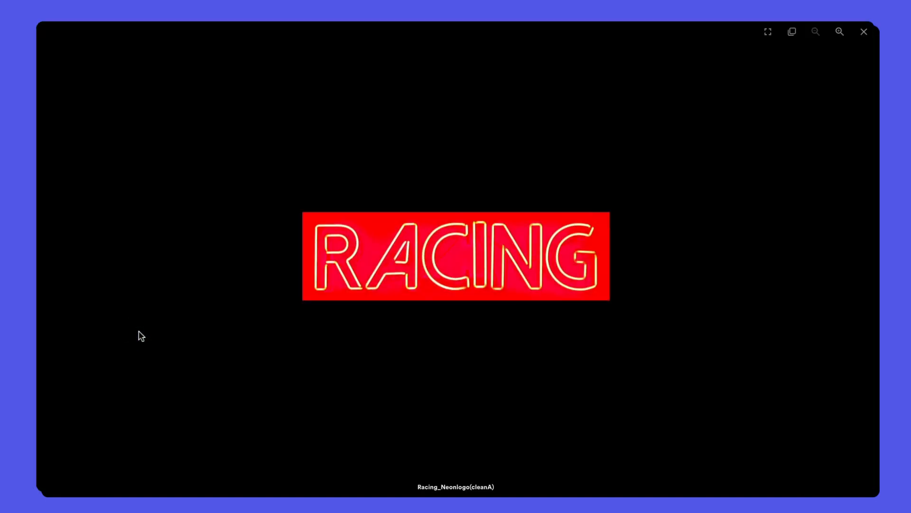
pyautogui.click(864, 31)
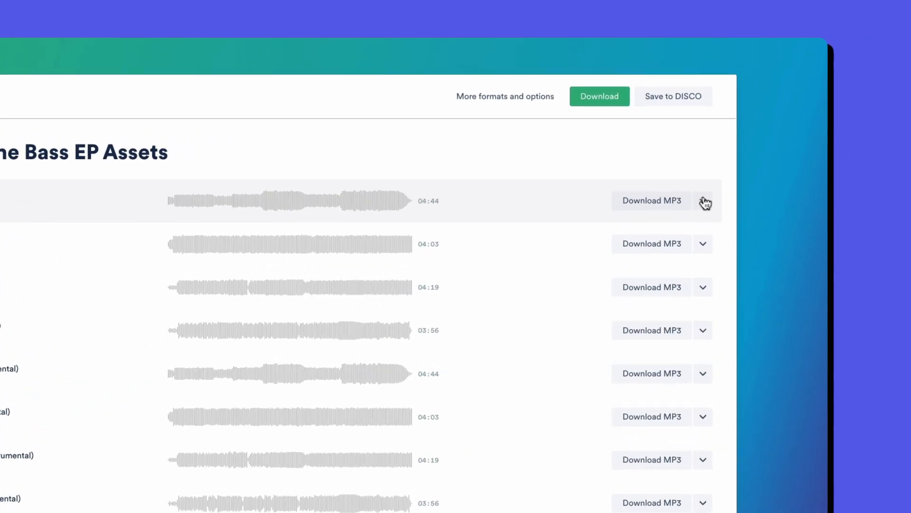
pyautogui.click(703, 200)
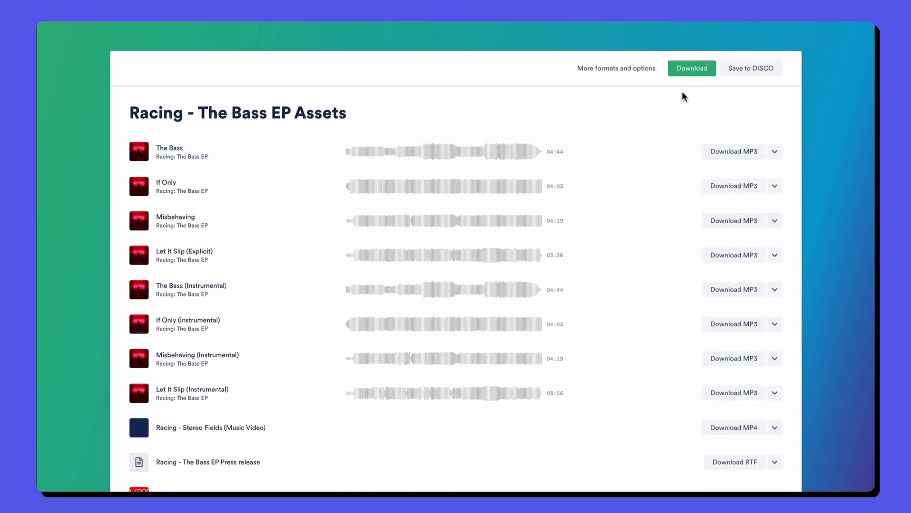
pyautogui.click(616, 68)
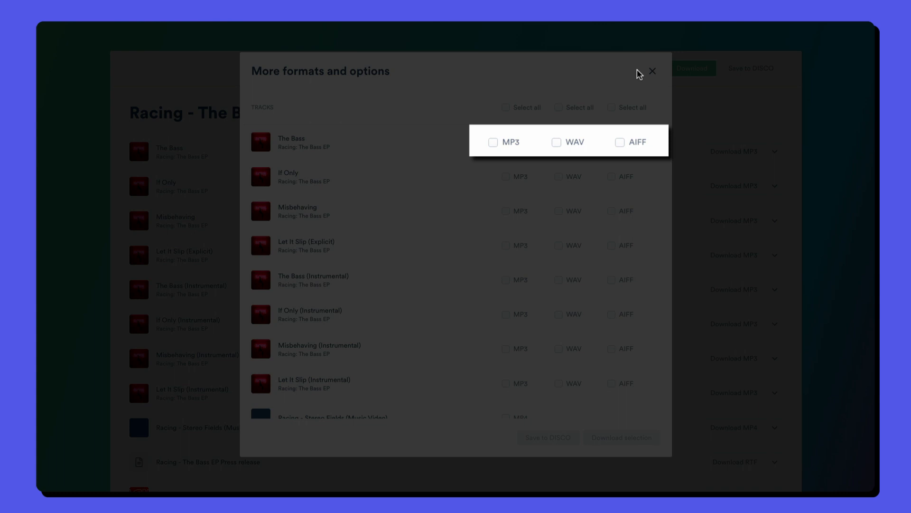
pyautogui.click(652, 70)
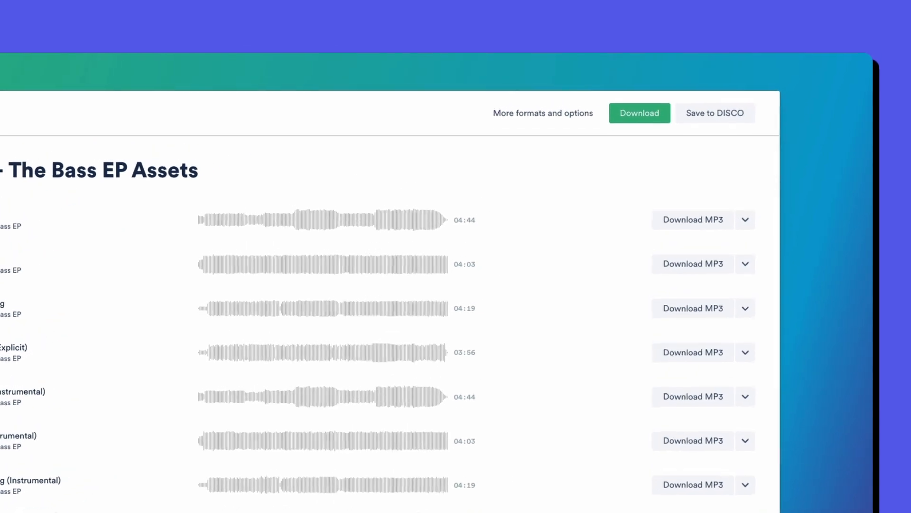